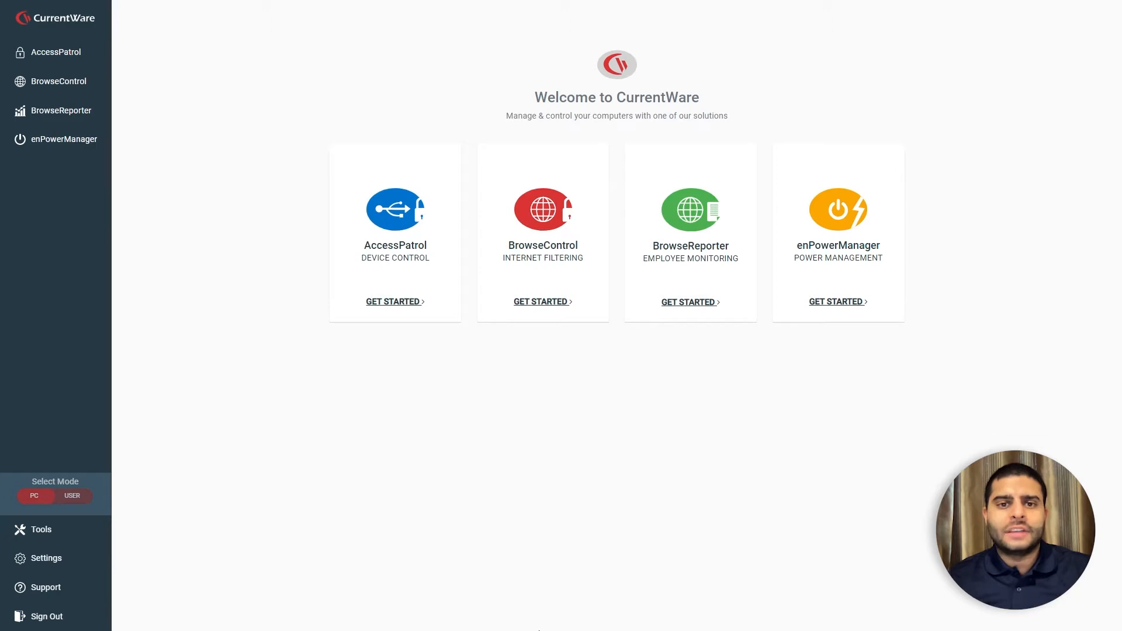
pyautogui.moveTo(593, 446)
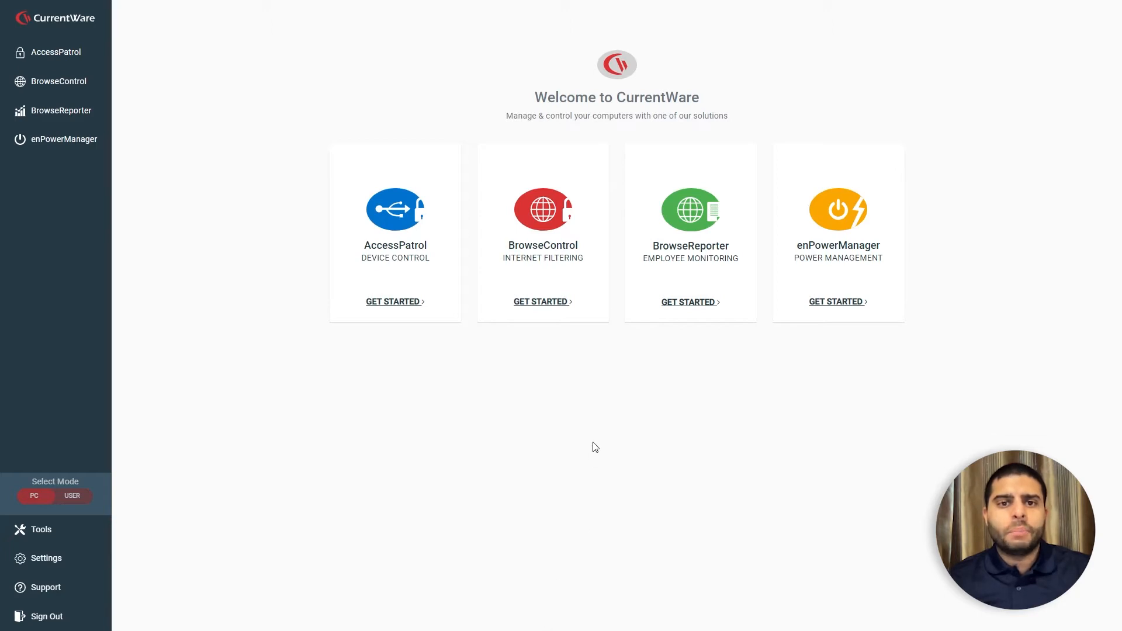
# Open the BrowseReporter module to list the five Computers and their connection status
pyautogui.click(62, 110)
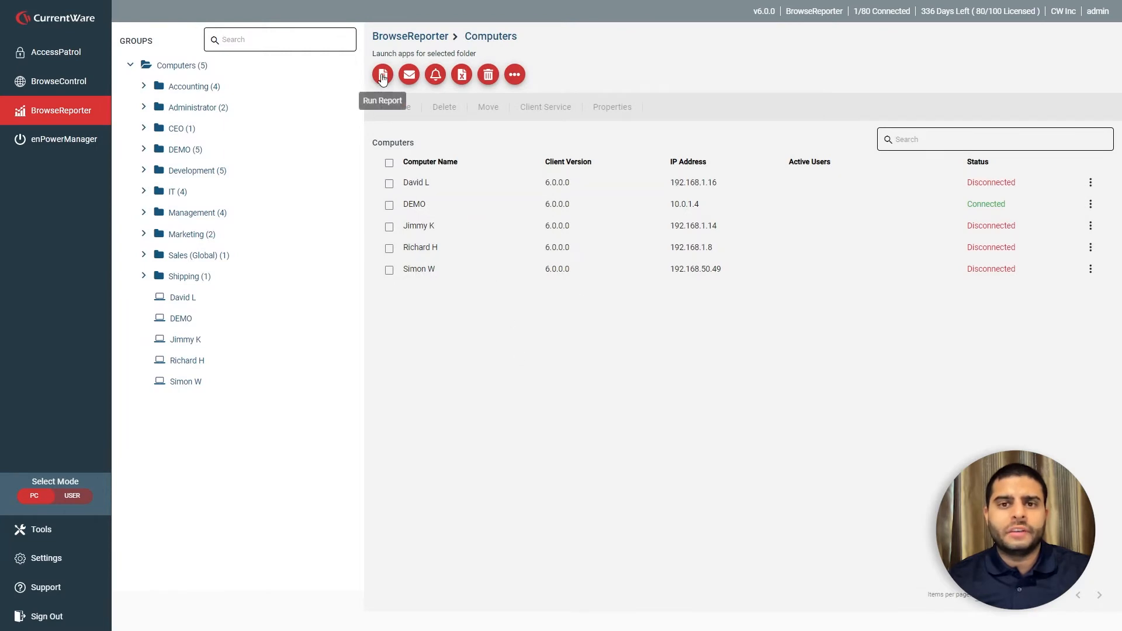
# Set a new report to Employee Productivity and view each category's productivity grade
pyautogui.click(383, 74)
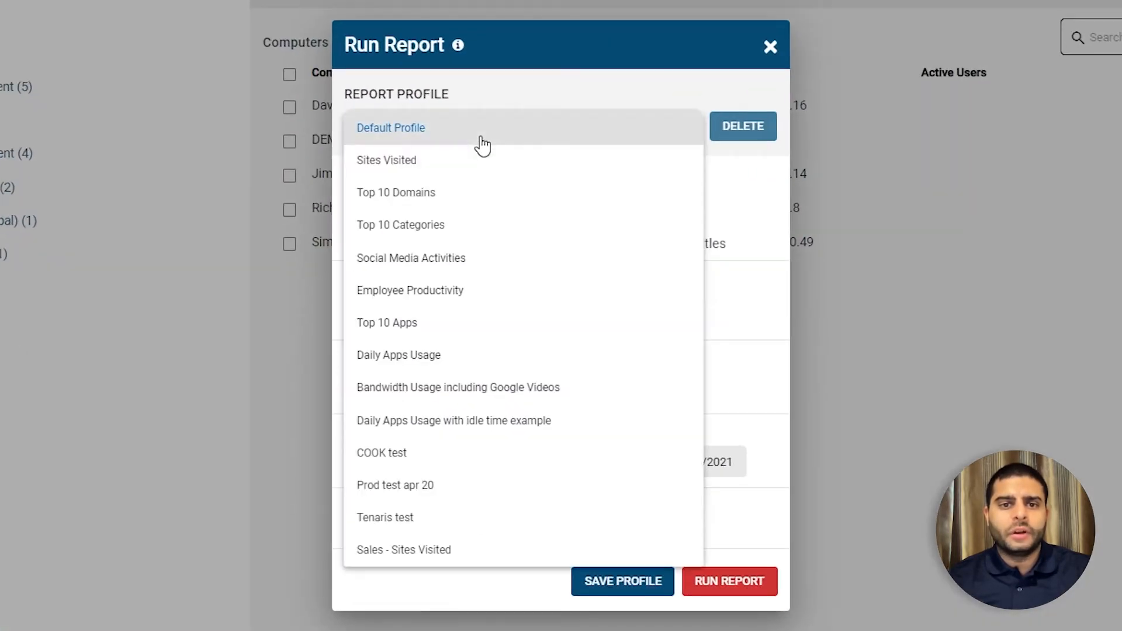
pyautogui.moveTo(498, 290)
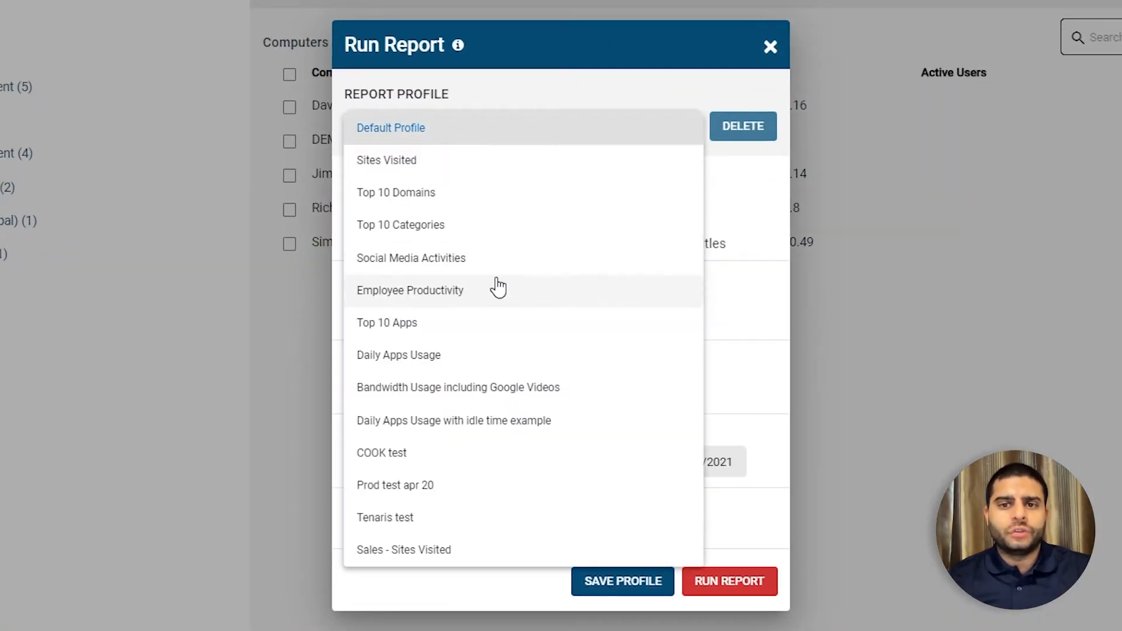
pyautogui.click(730, 581)
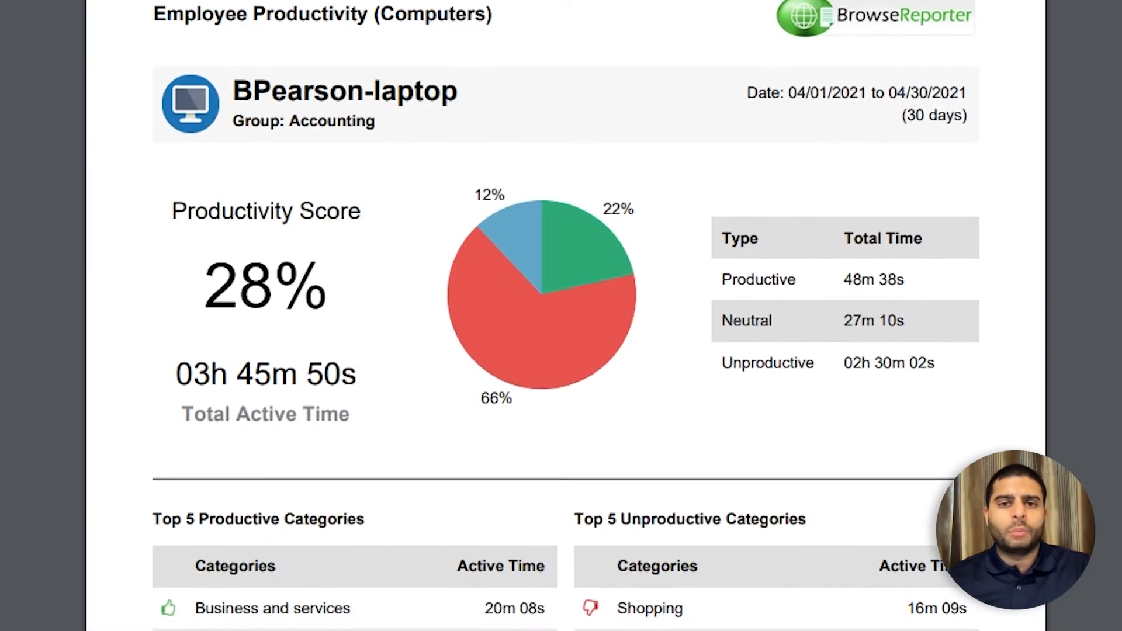
pyautogui.scroll(-3)
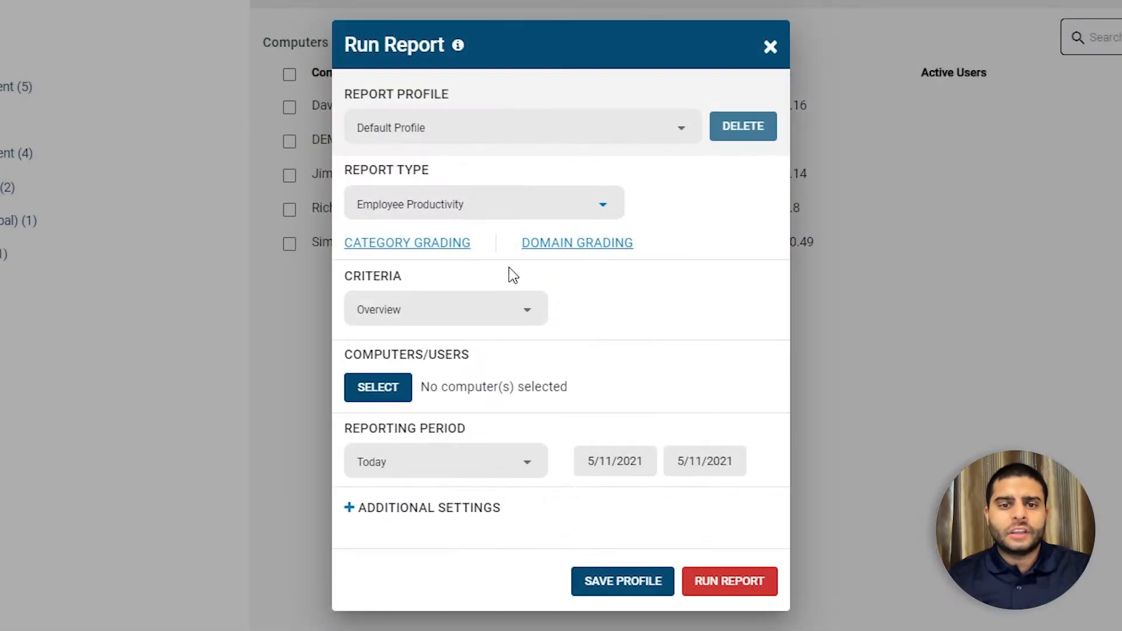
pyautogui.click(408, 242)
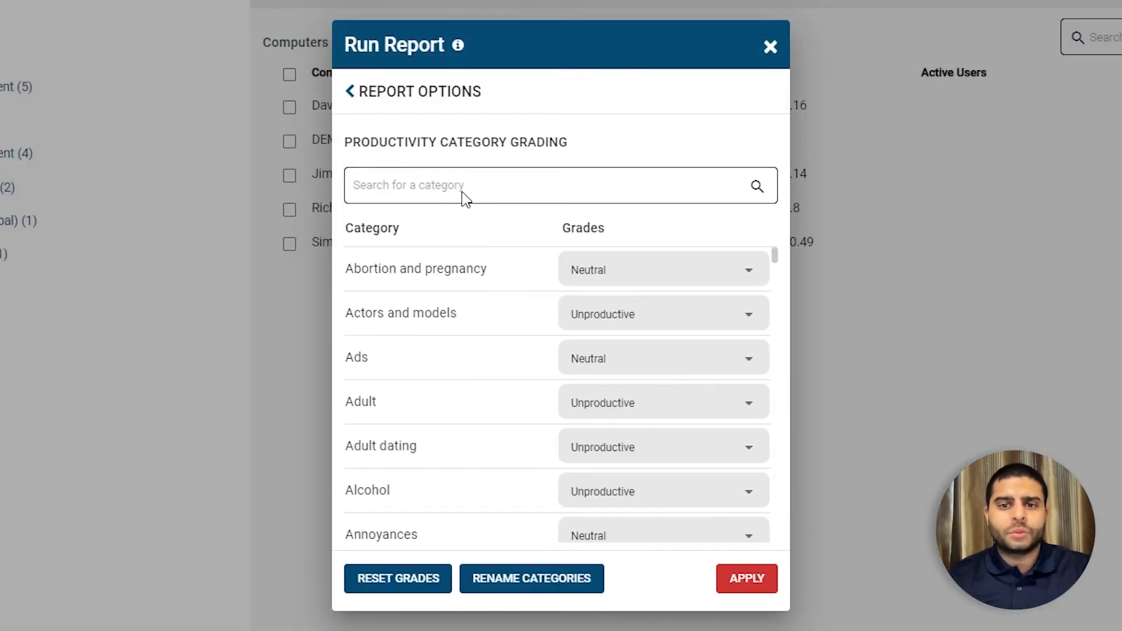
pyautogui.moveTo(487, 275)
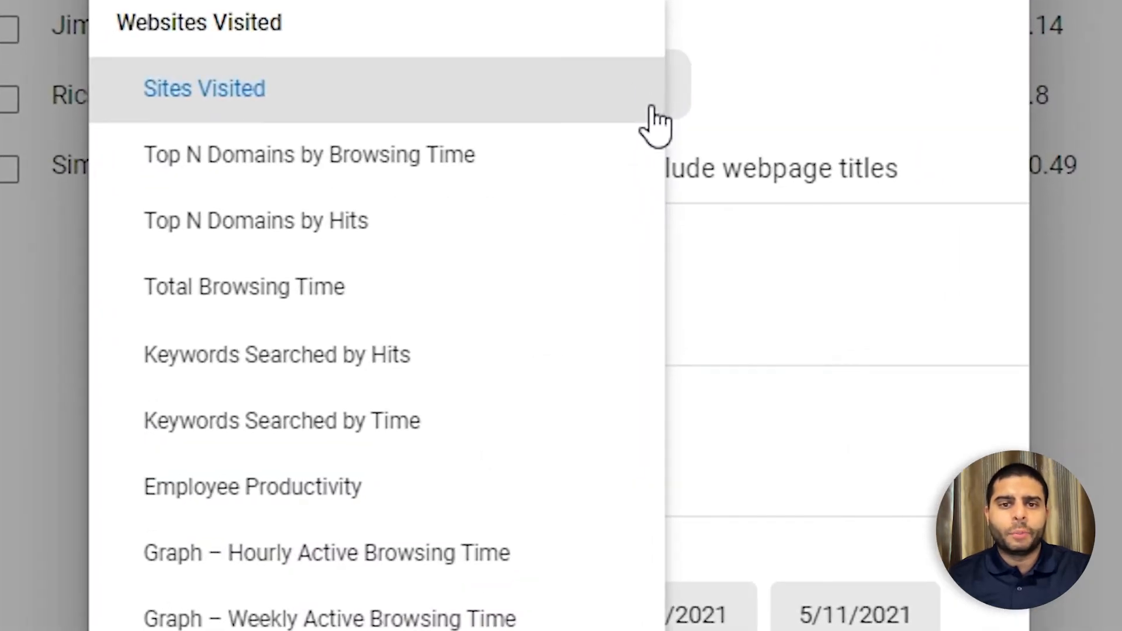
# Run the Top N Domains by Browsing Time report and scroll through its domain and app results
pyautogui.click(309, 154)
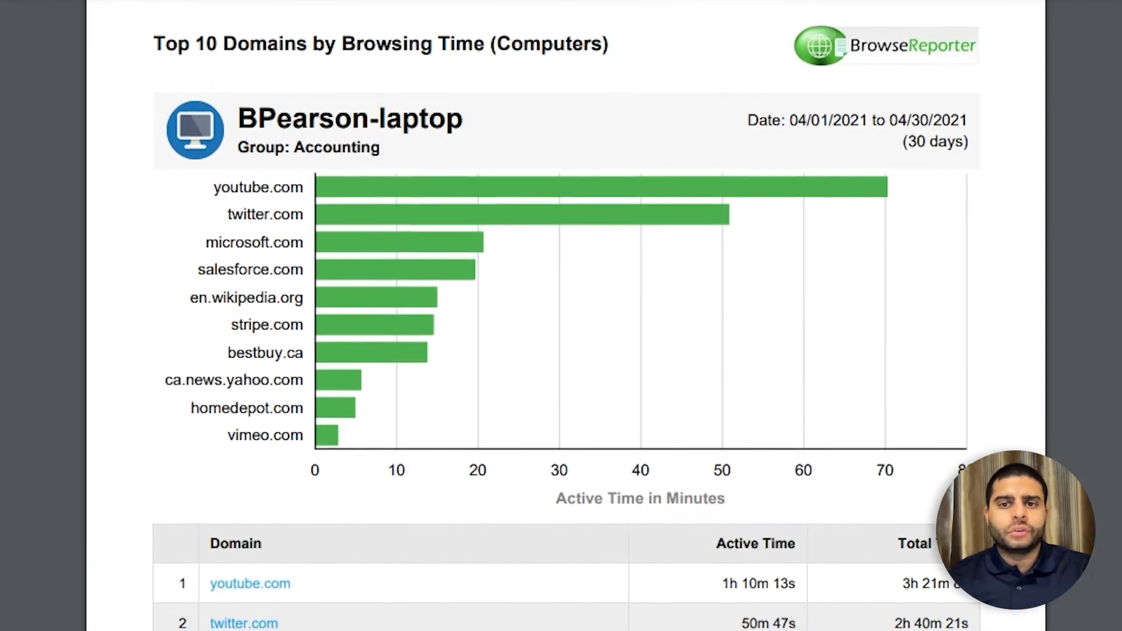
pyautogui.scroll(-3)
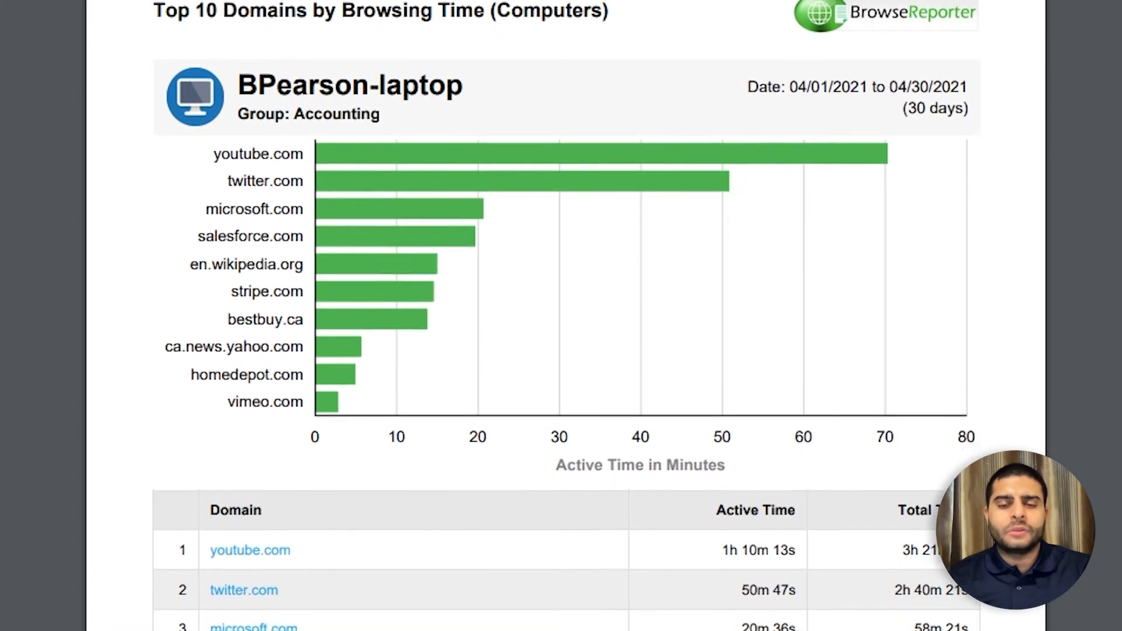
pyautogui.scroll(-3)
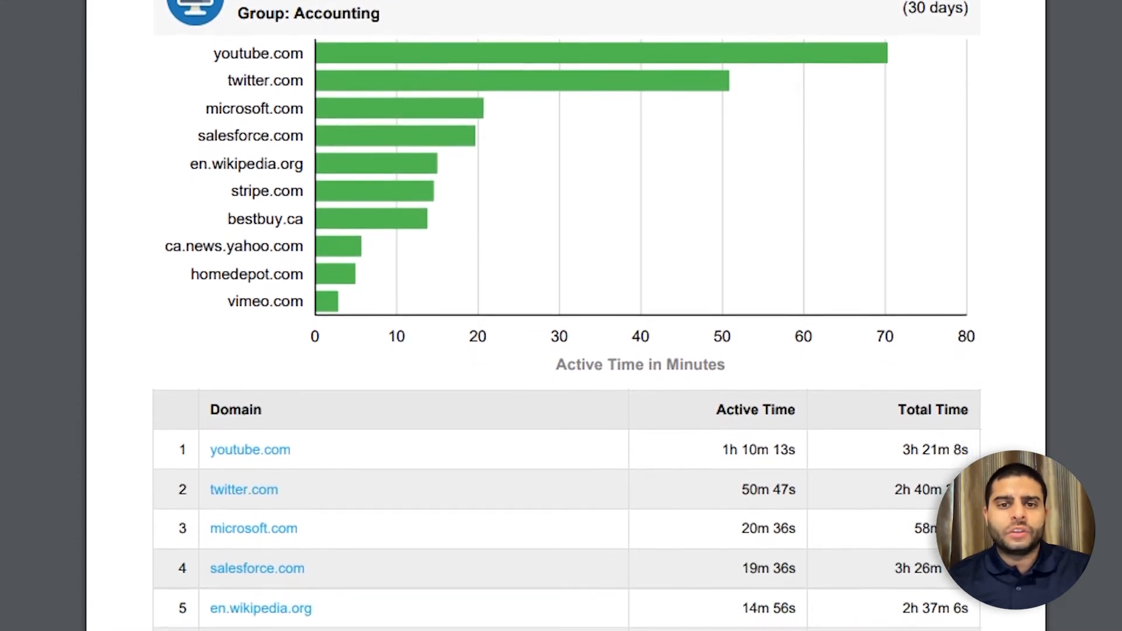
pyautogui.scroll(-3)
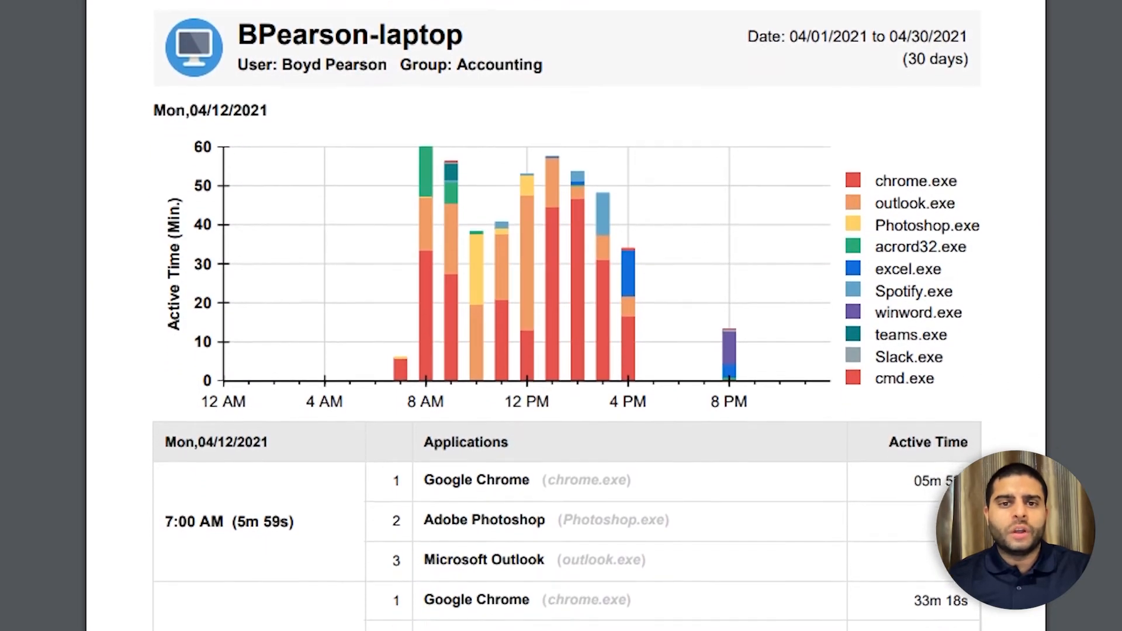
pyautogui.scroll(-3)
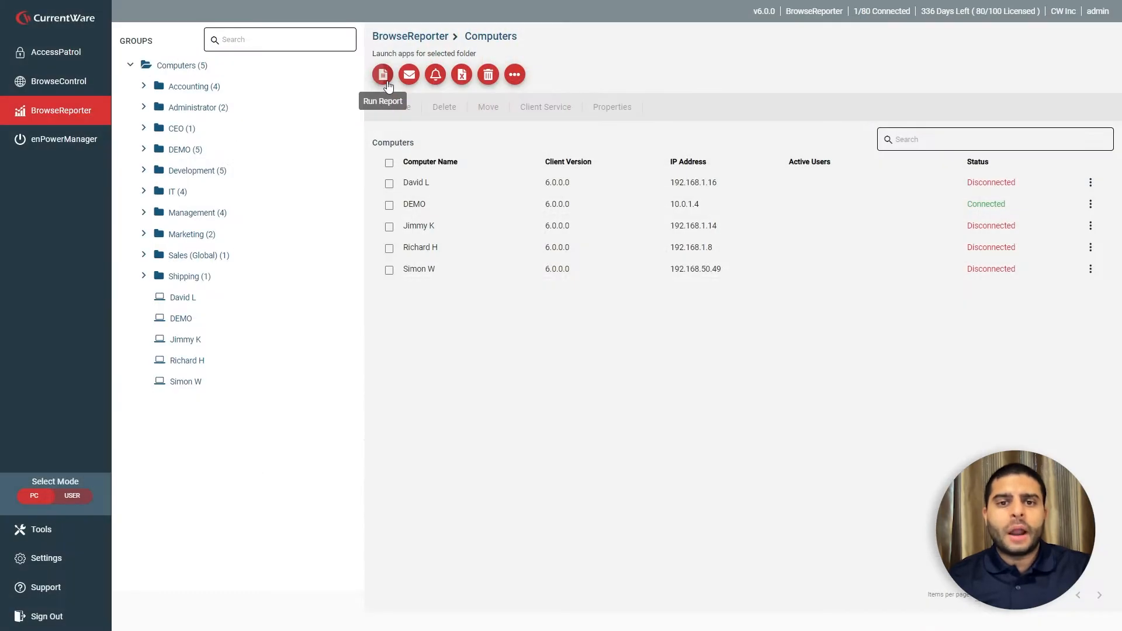
pyautogui.click(382, 73)
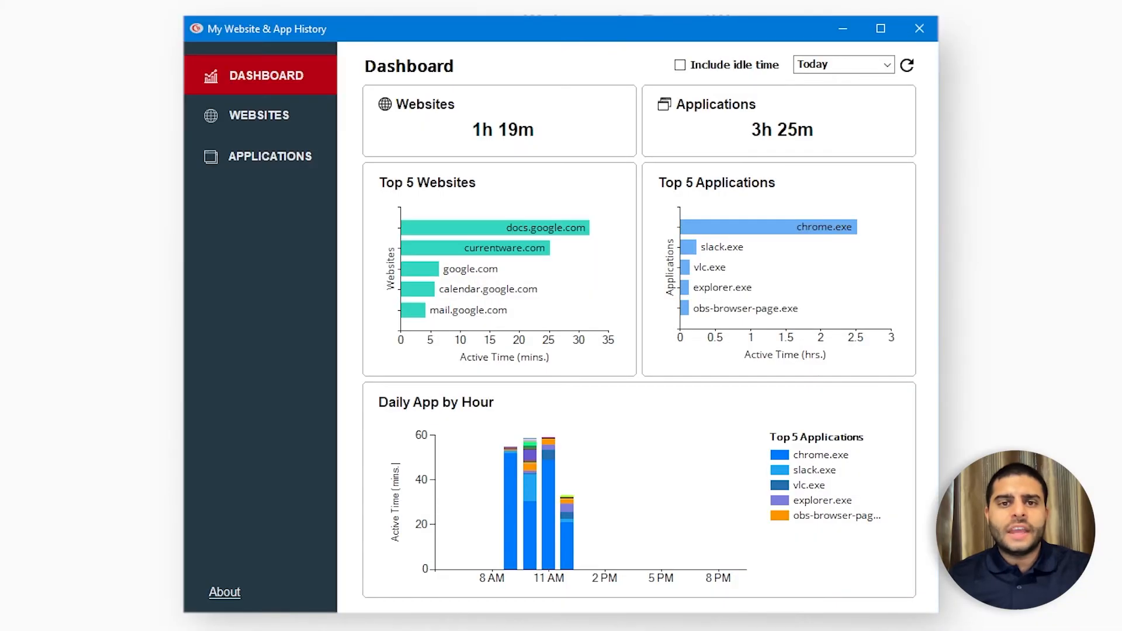
pyautogui.moveTo(270, 156)
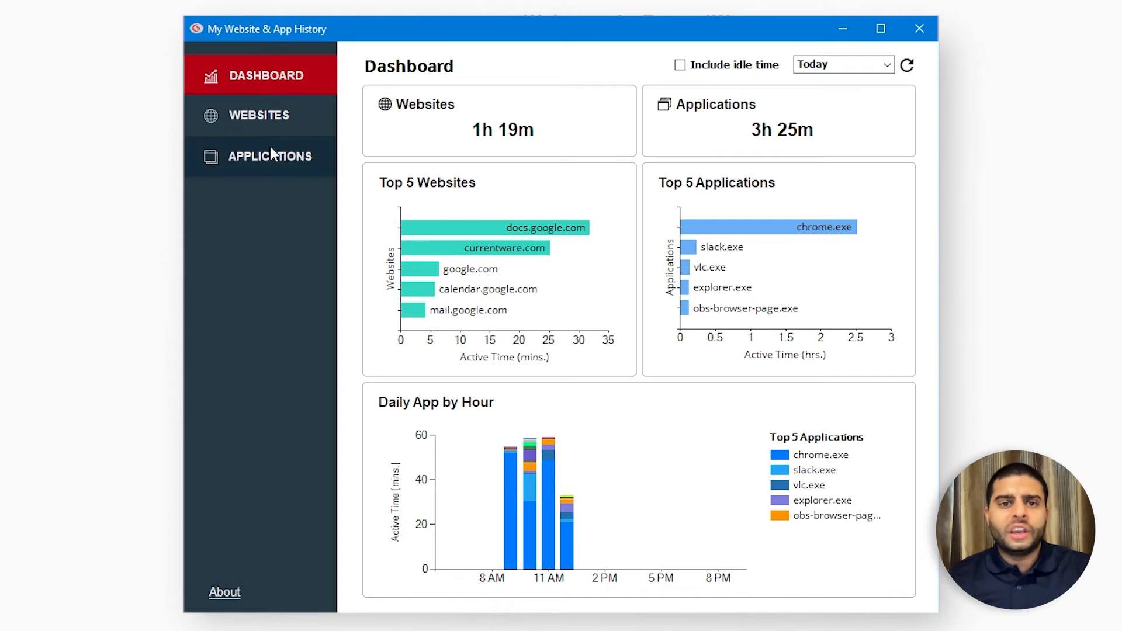
# Show the WEBSITES history table of today's visited sites with titles and active times
pyautogui.click(259, 115)
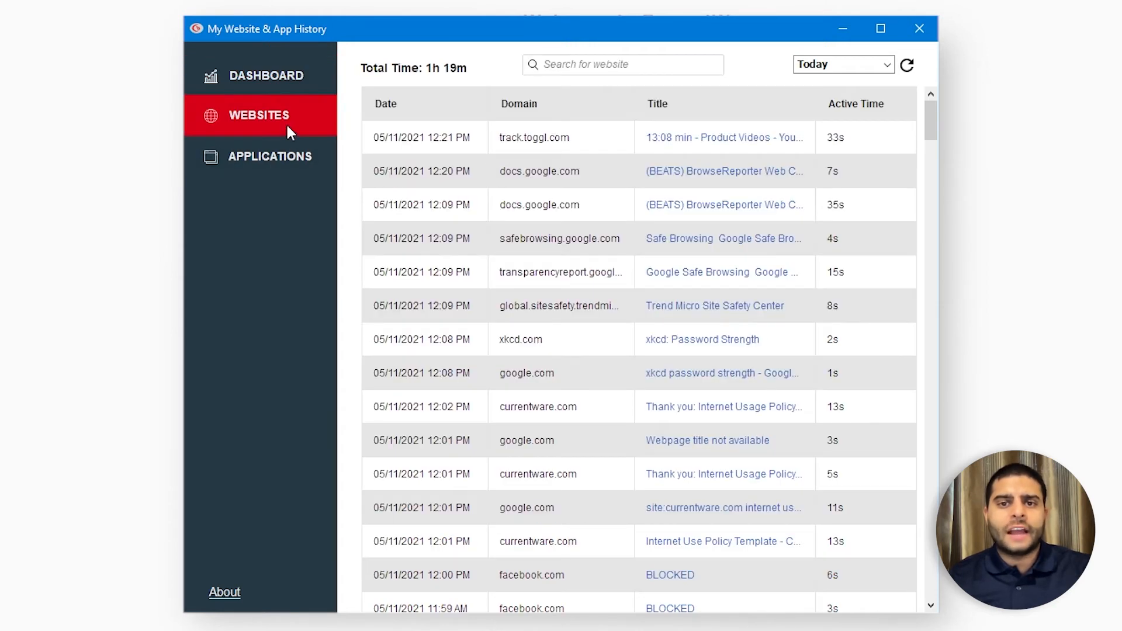
pyautogui.click(270, 157)
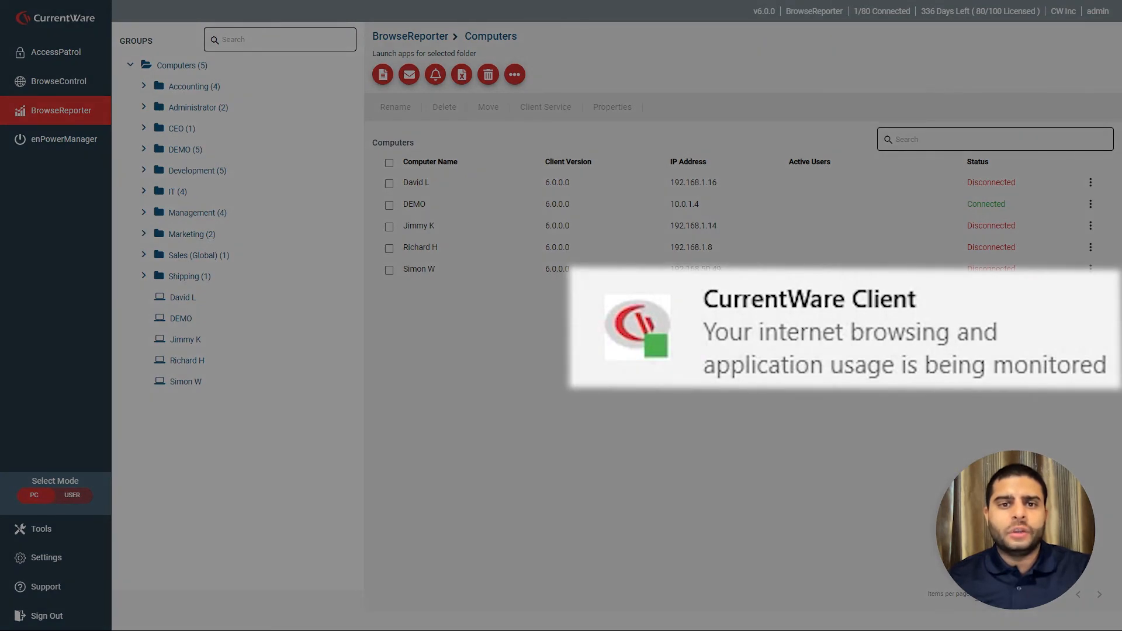
# Review the Accounting client settings and its two weekday tracking schedules, then close the scheduler
pyautogui.click(46, 558)
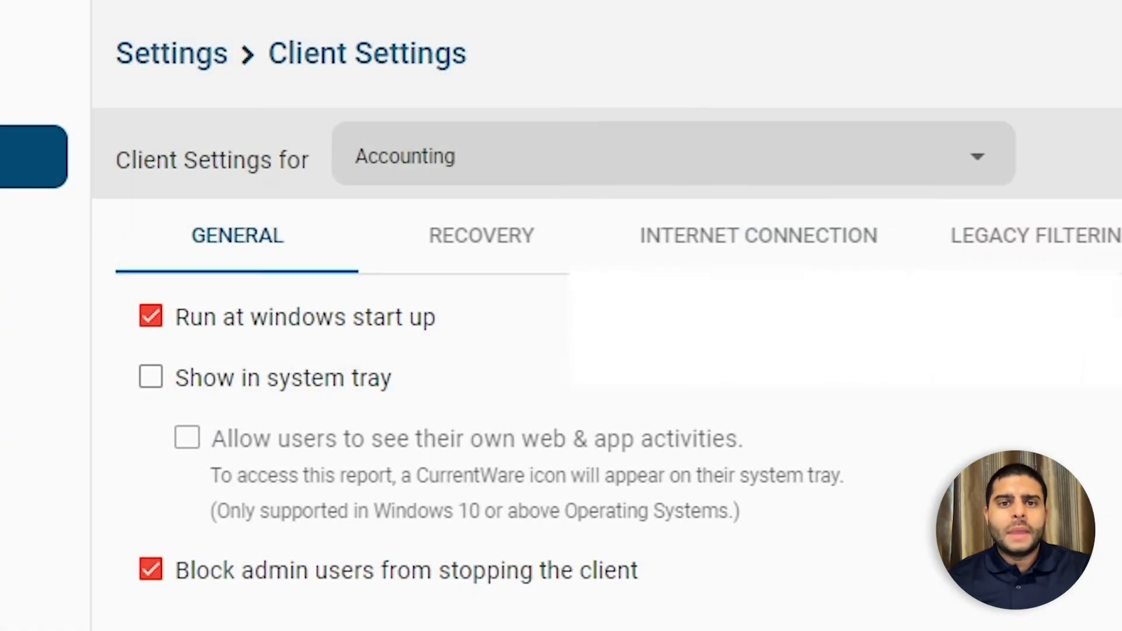
pyautogui.click(150, 377)
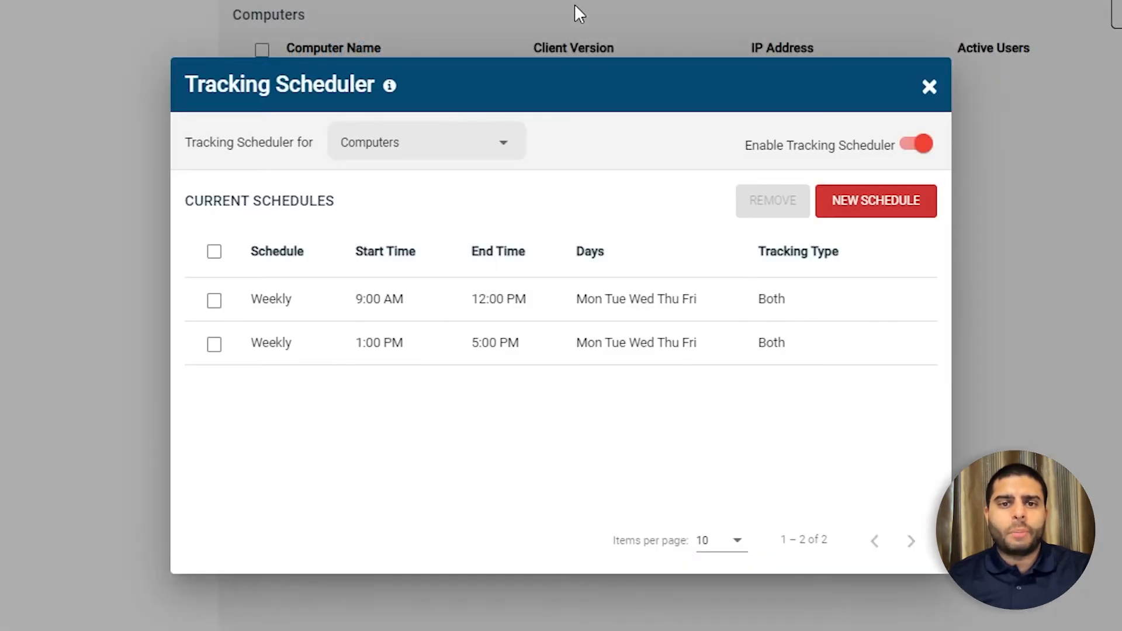
pyautogui.click(929, 87)
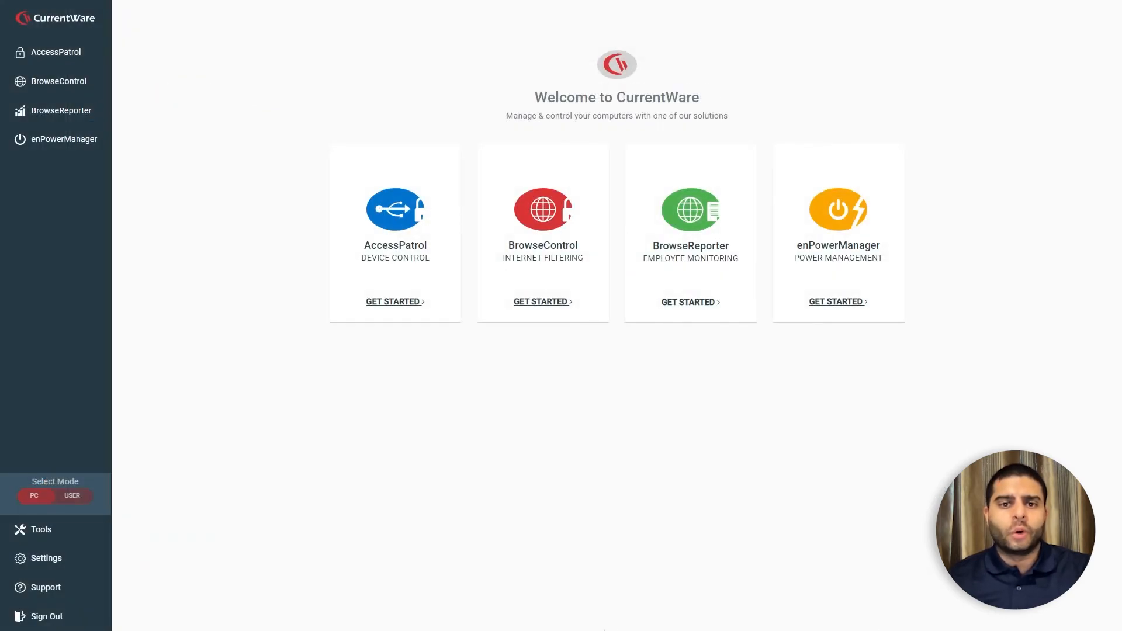
pyautogui.moveTo(606, 514)
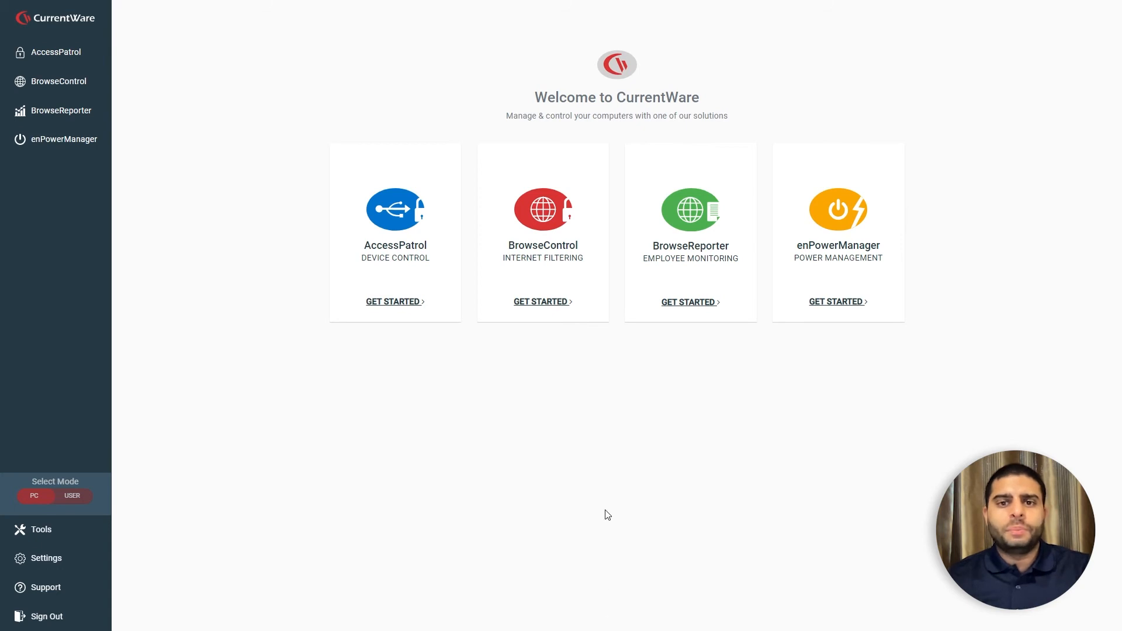
# Open the BrowseControl internet filtering module for the Computers group
pyautogui.click(58, 81)
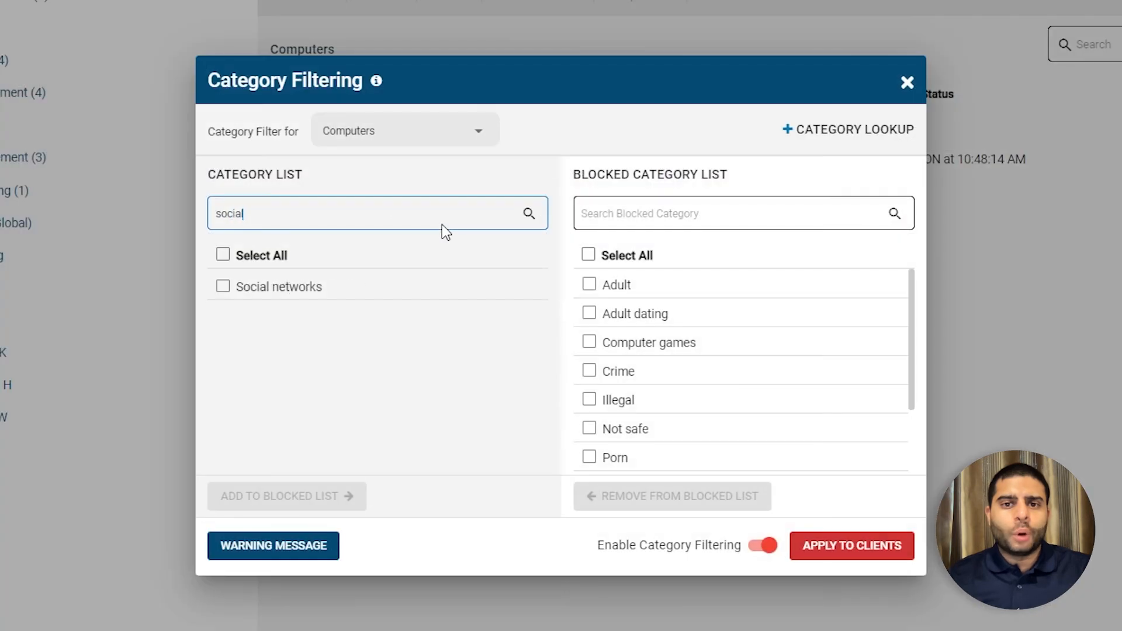
pyautogui.moveTo(336, 293)
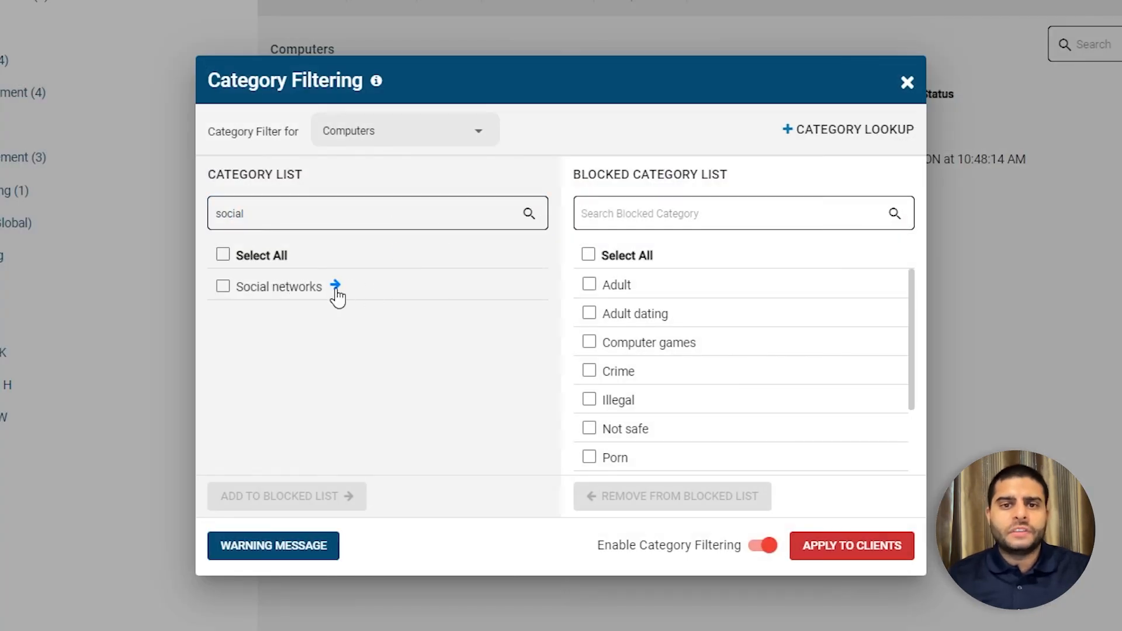